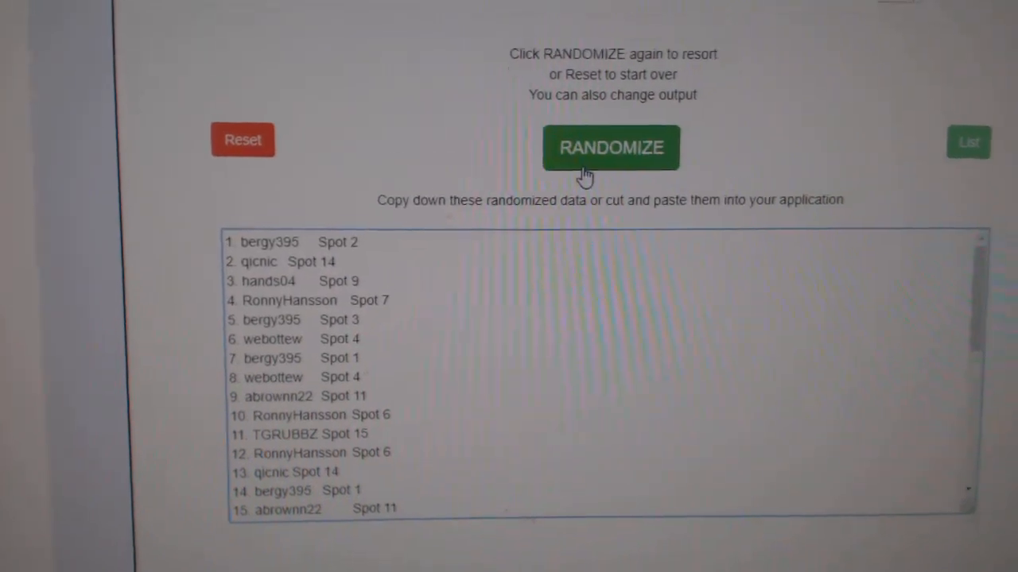
# - Reshuffle the breaker and spot list, then bring up a randomized list of 30 team cities
pyautogui.click(611, 147)
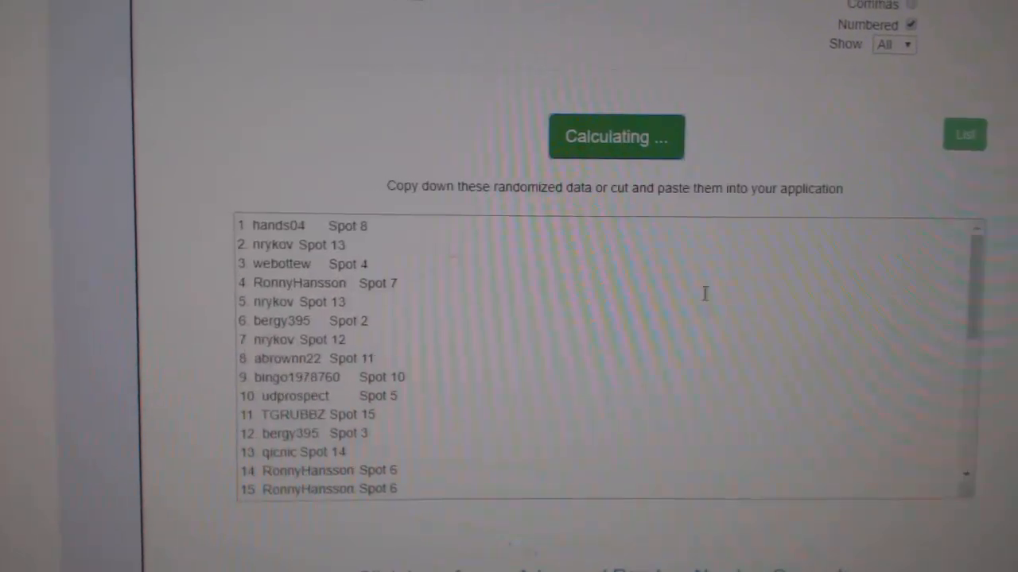
pyautogui.click(615, 136)
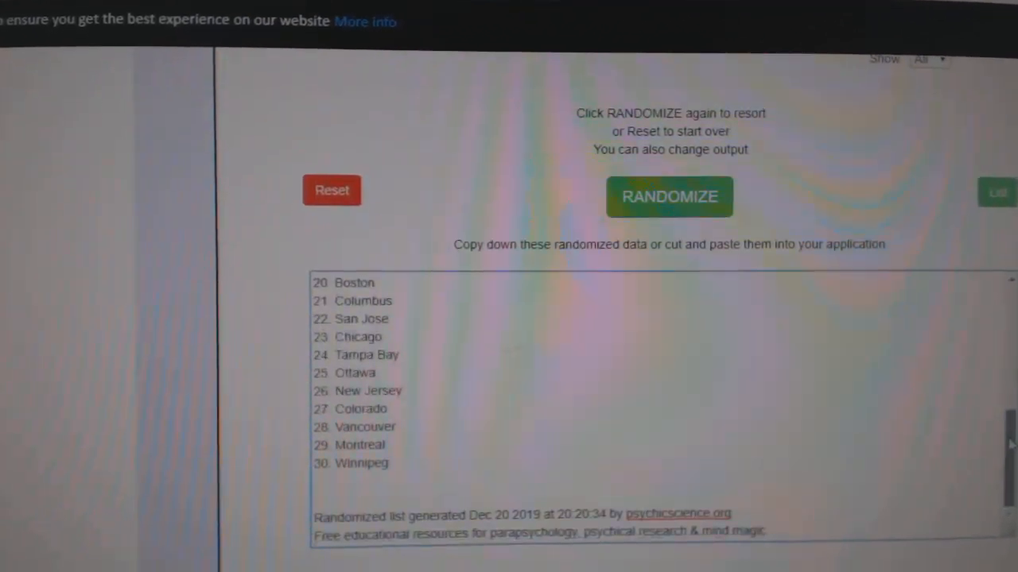
# - Randomize the team city list twice for a fresh order
pyautogui.click(669, 196)
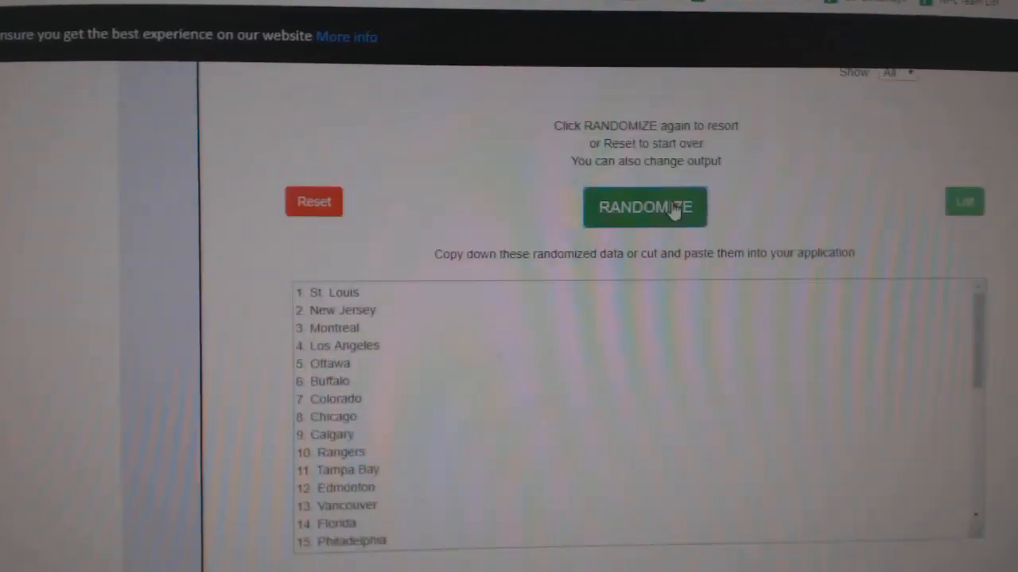
pyautogui.click(644, 208)
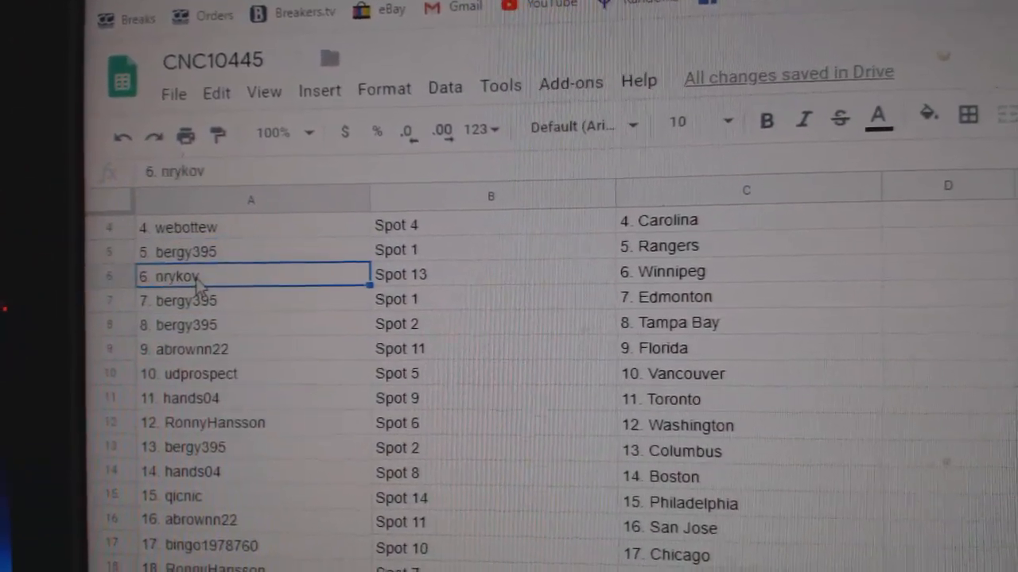
# - Review breaker, spot and team pairings row by row in CNC10445, including qicnic in row 20
pyautogui.click(261, 308)
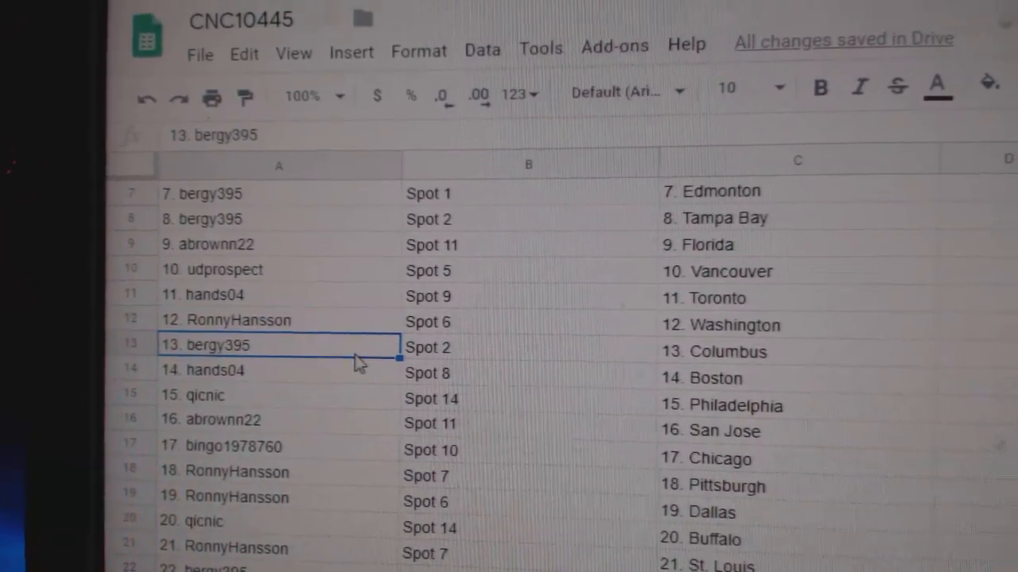
pyautogui.click(278, 395)
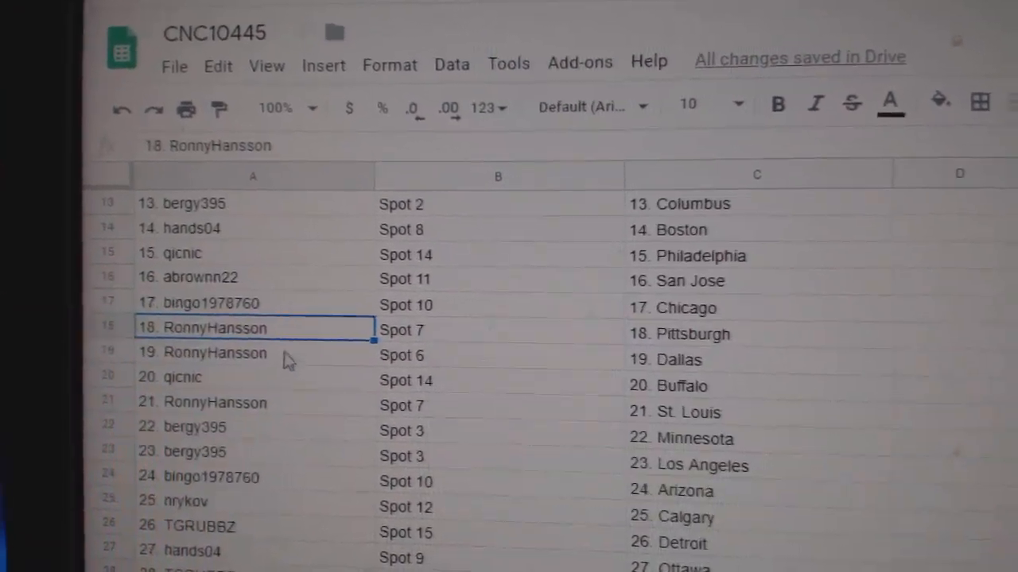
pyautogui.click(183, 375)
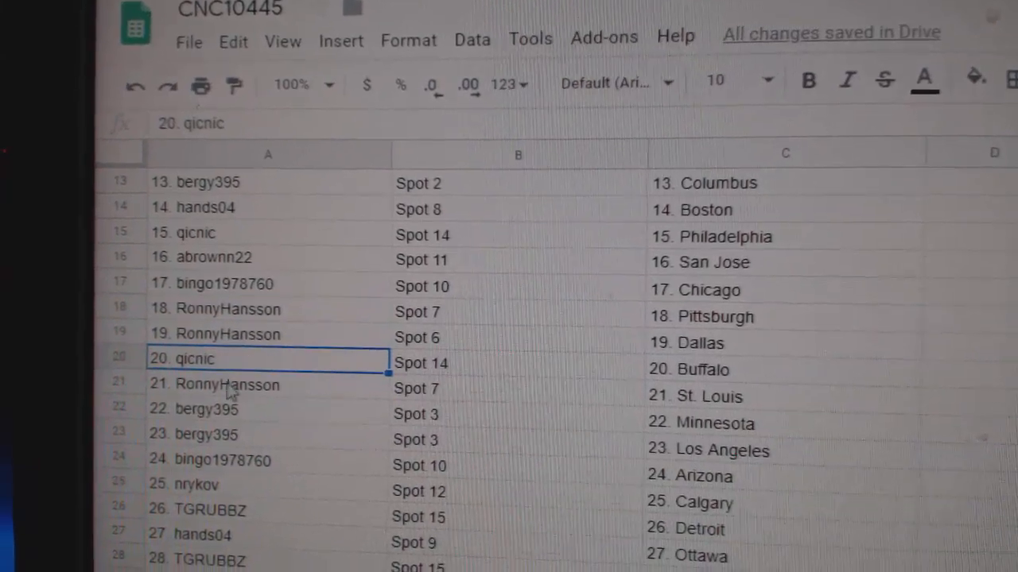
pyautogui.scroll(-3)
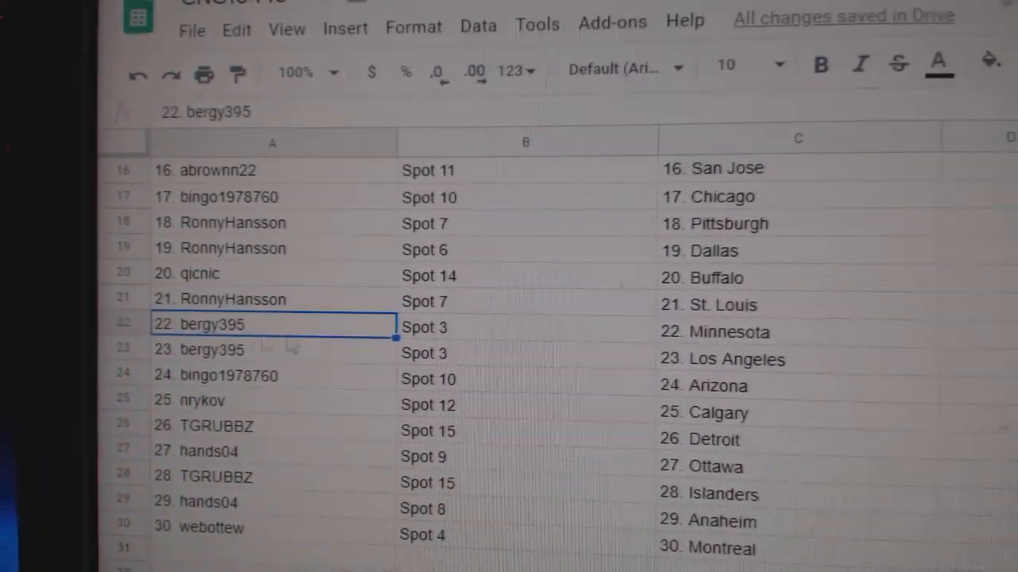